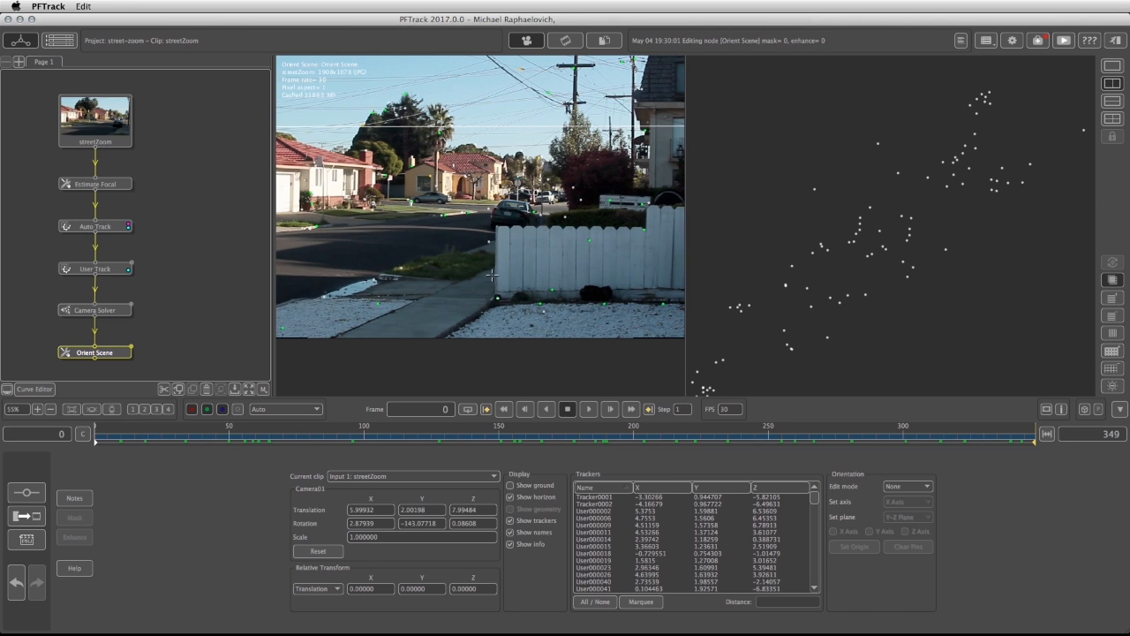
Choose X Axis for Set axis to start orienting the scene from trackers
left_click(909, 496)
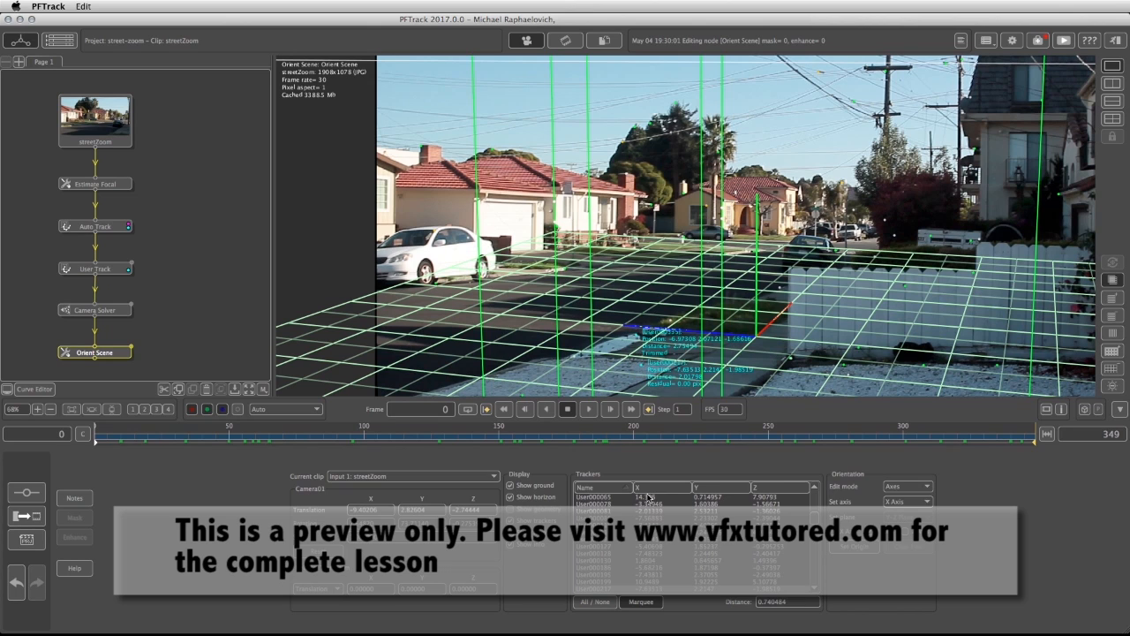
Set the sidewalk tracker as the scene origin and show the two-viewport 3D perspective layout
left_click(852, 547)
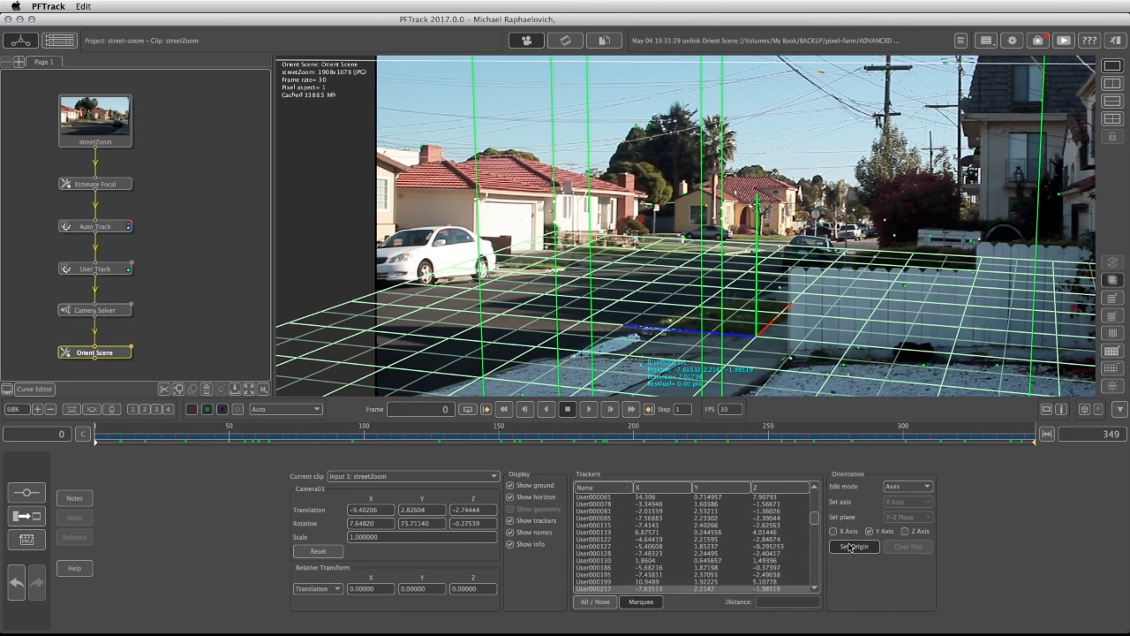
left_click(850, 546)
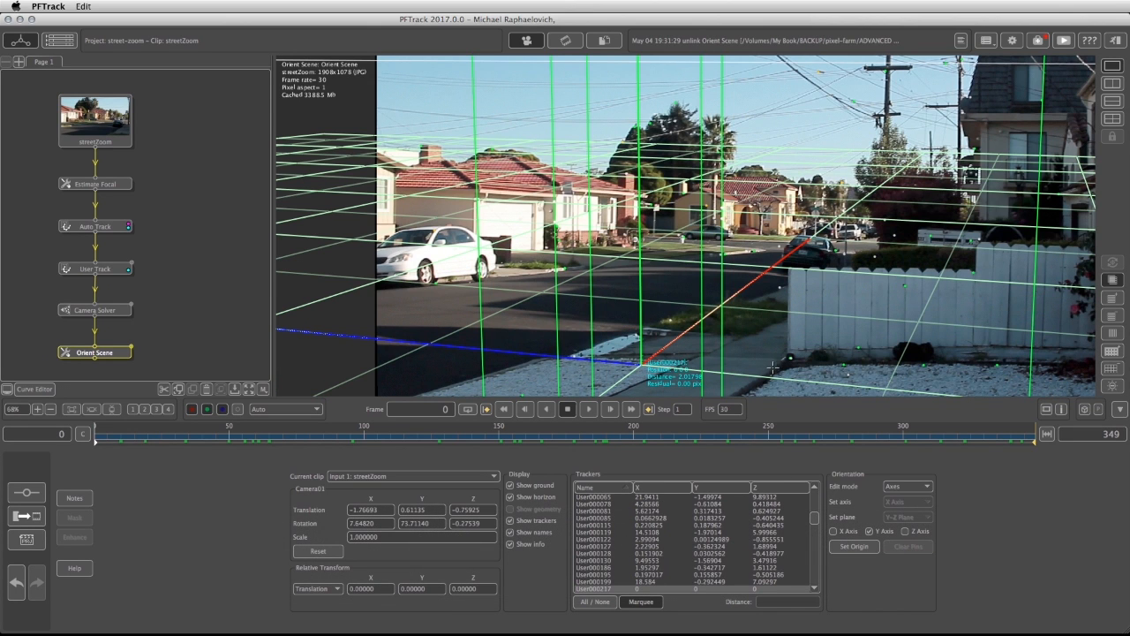
mouse_move(1113, 84)
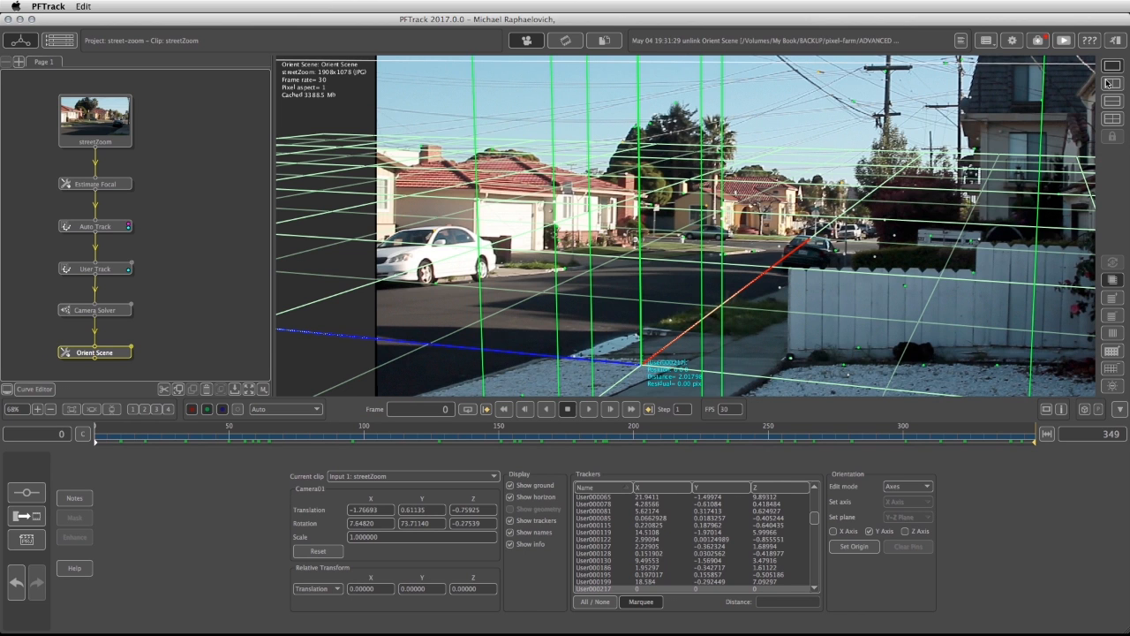
left_click(1110, 83)
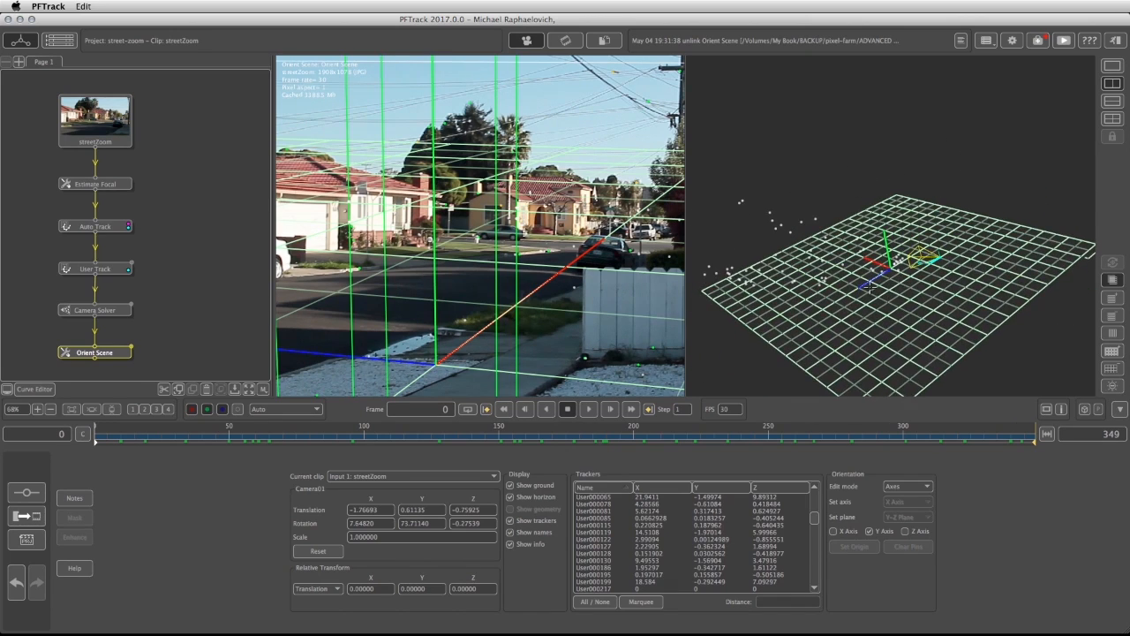
Rotate the scene with the gizmo until the grid lies flat, verify across frames, return to frame 0
left_click(909, 486)
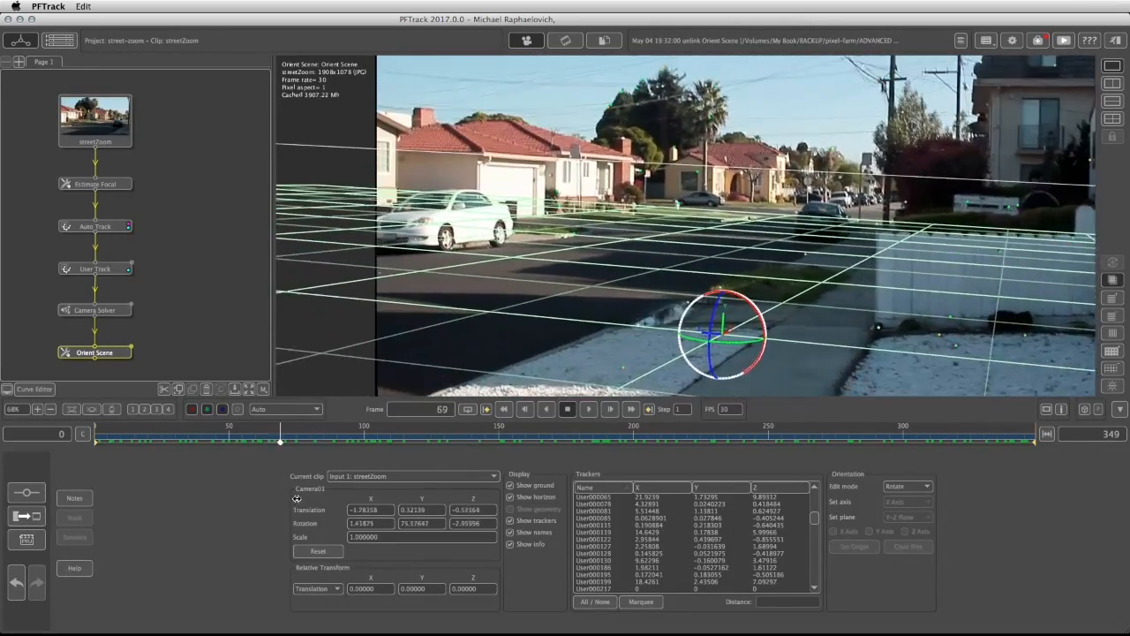
left_click_drag(280, 433, 452, 433)
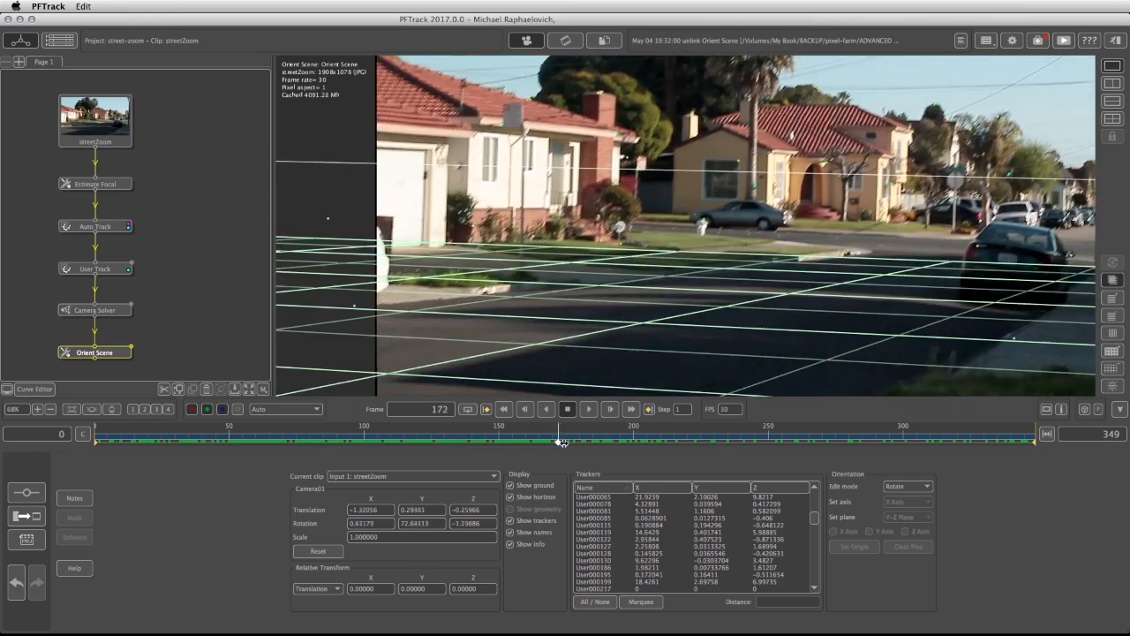
left_click_drag(562, 441, 721, 442)
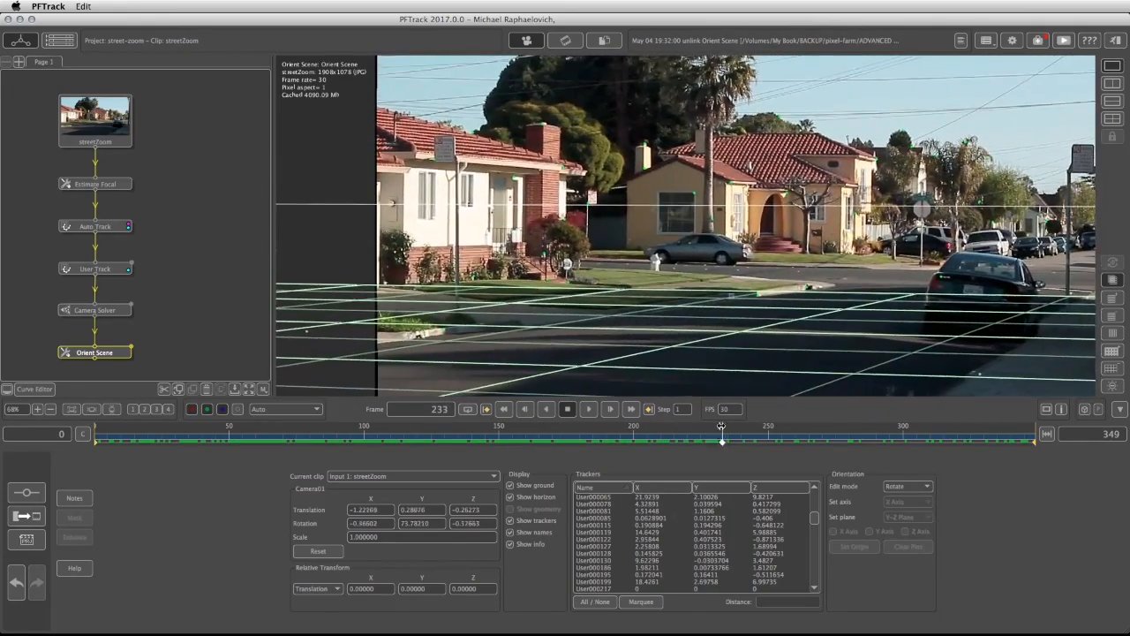
left_click(137, 442)
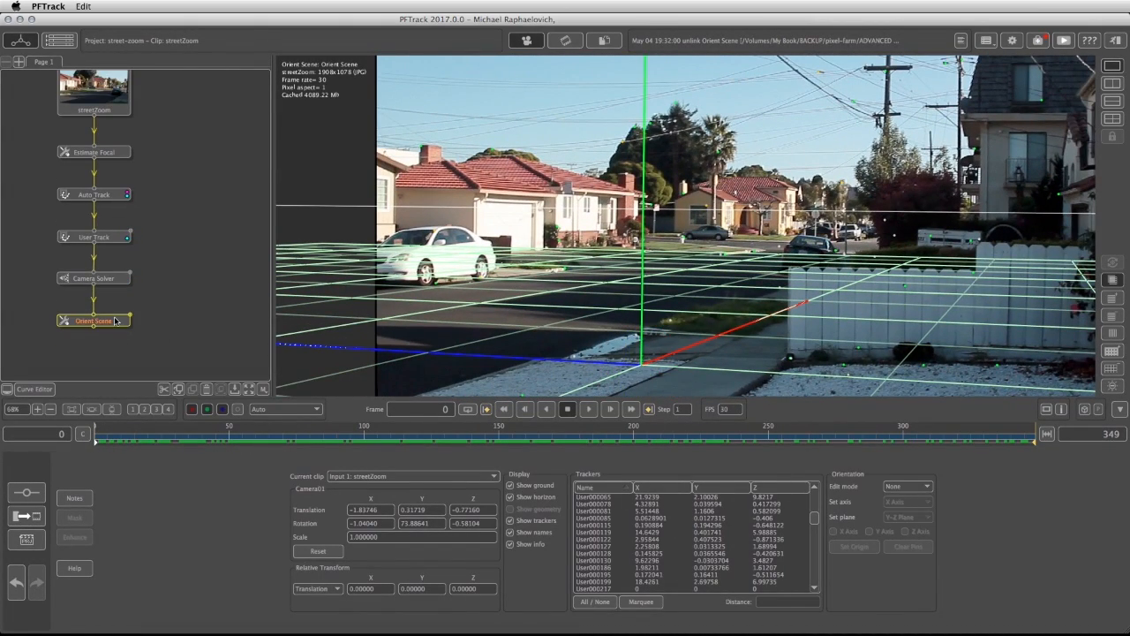
Add an Export node after Orient Scene, outputting Autodesk Maya 2011 Ascii
right_click(92, 321)
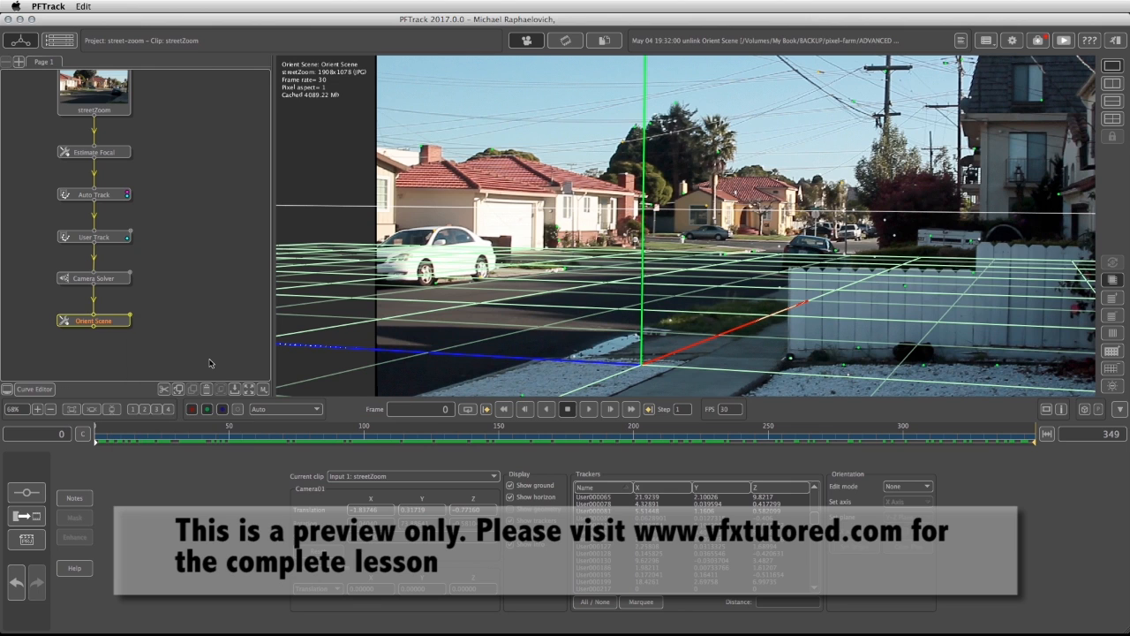
left_click(93, 363)
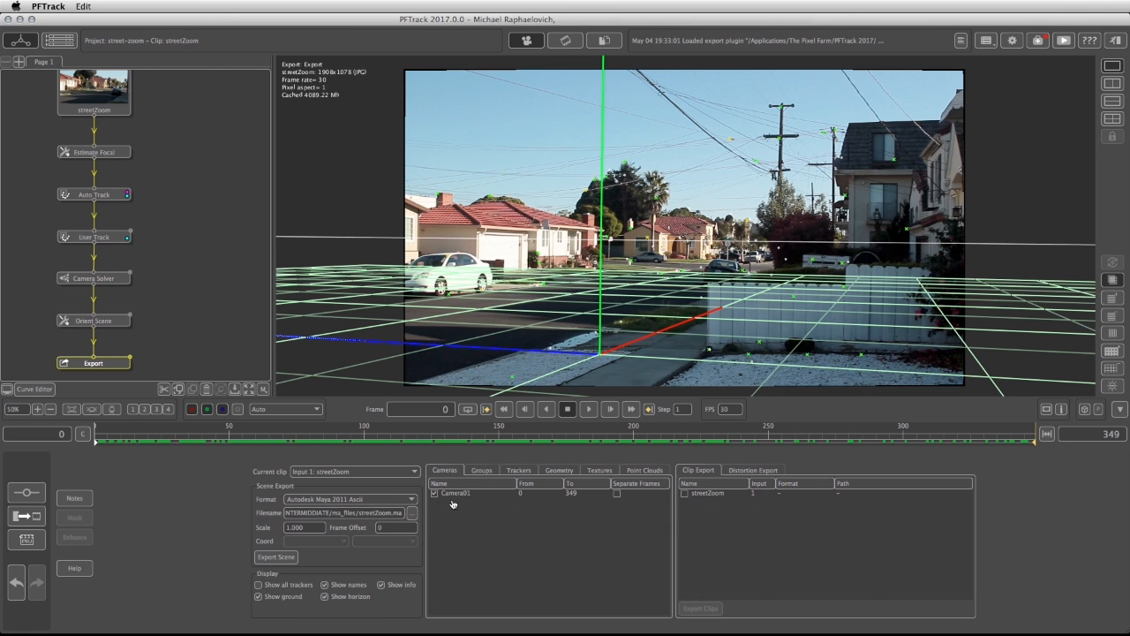
Review the Trackers tab and export the streetZoom clip as an image sequence
left_click(518, 470)
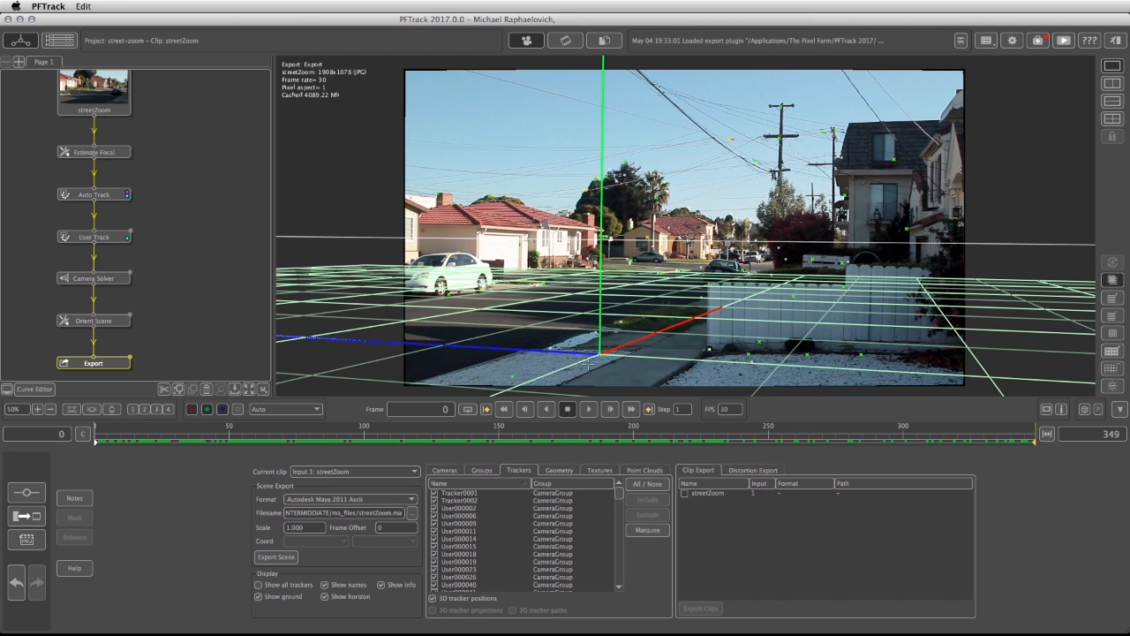
mouse_move(686, 494)
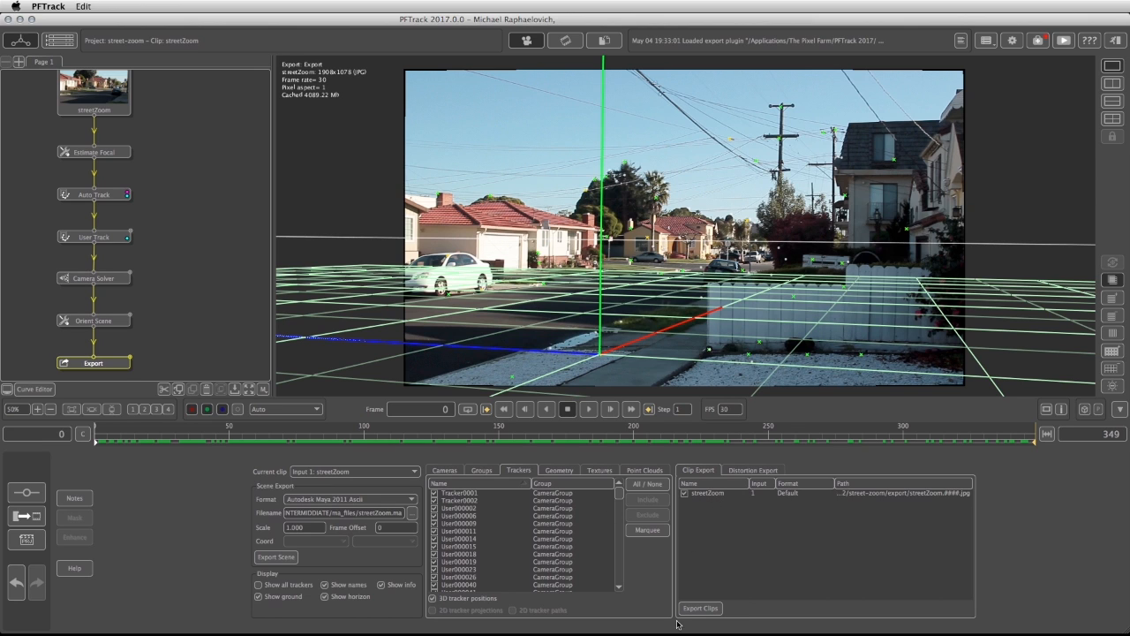
left_click(703, 607)
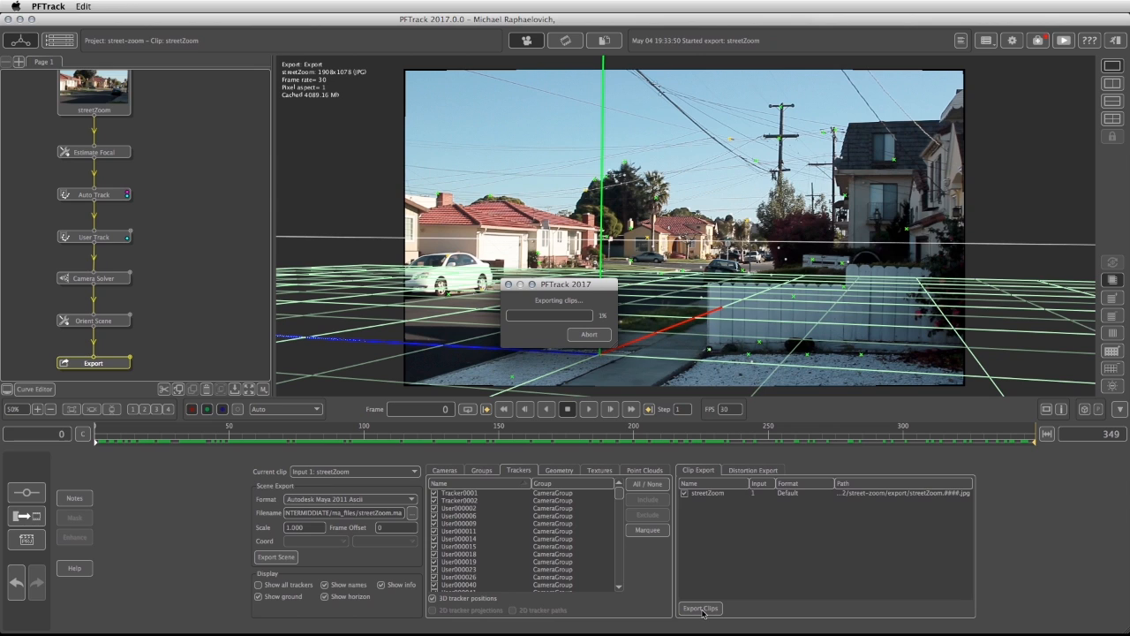